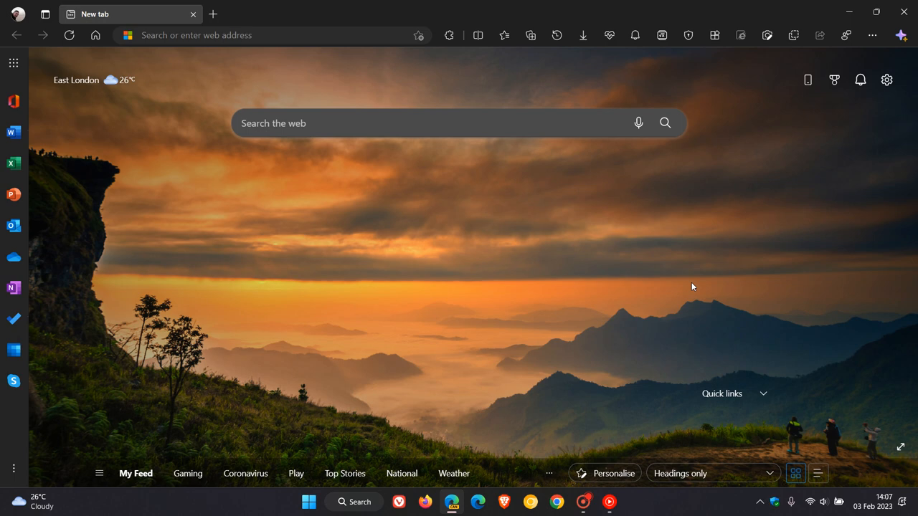
mouse_move(631, 255)
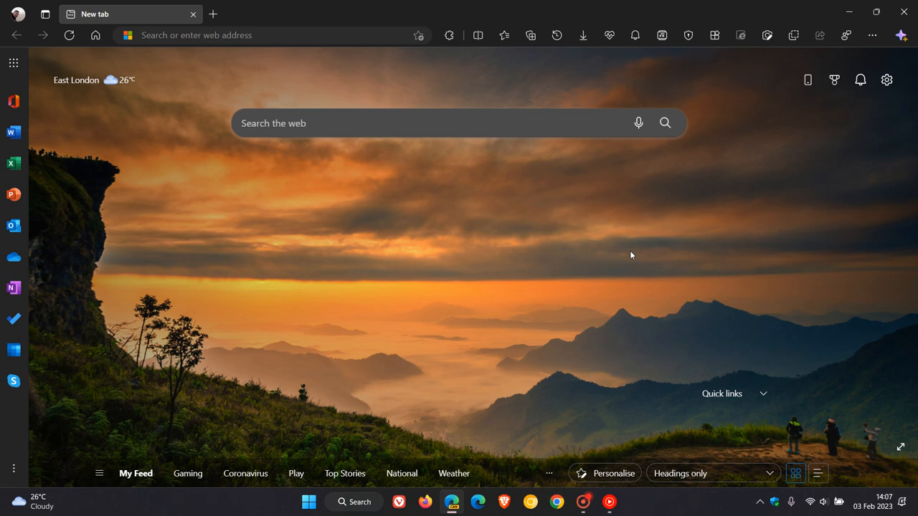
mouse_move(885, 103)
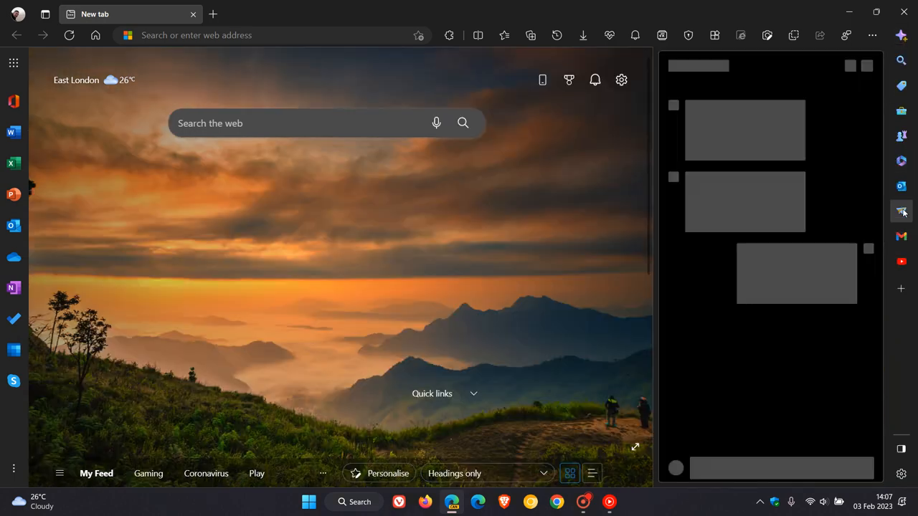
- Open the Drop welcome panel and start its Screenshot tool, closing the panel
click(901, 210)
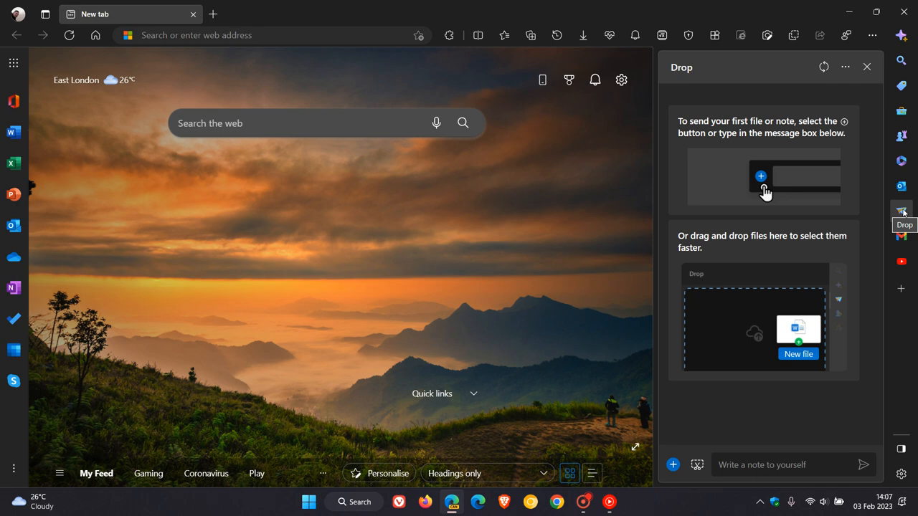
mouse_move(794, 173)
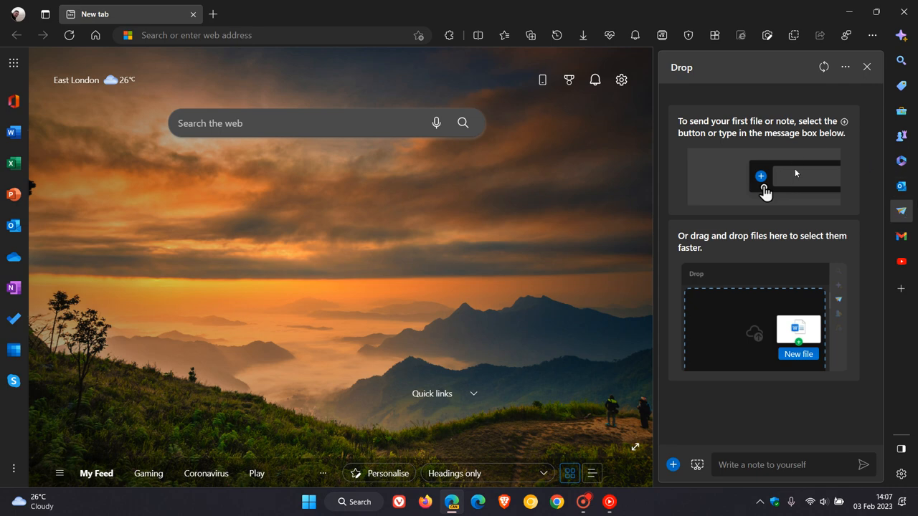
mouse_move(799, 161)
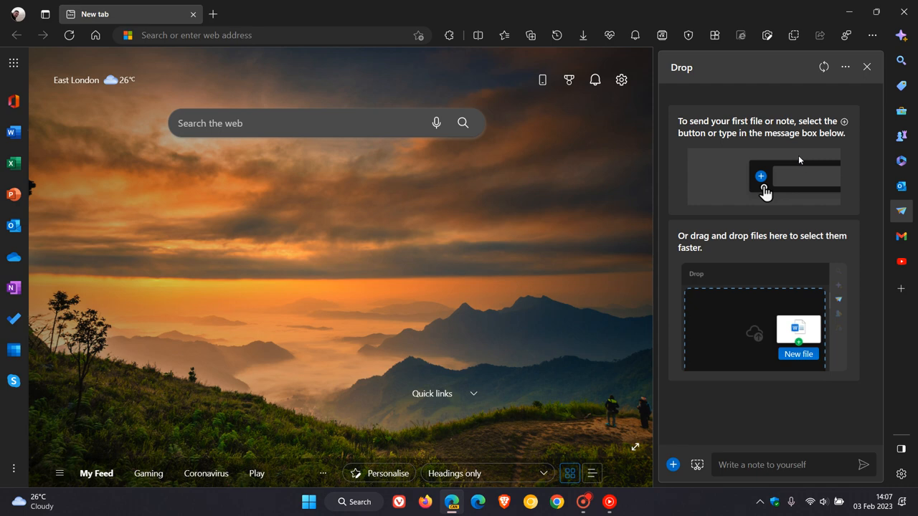
mouse_move(780, 329)
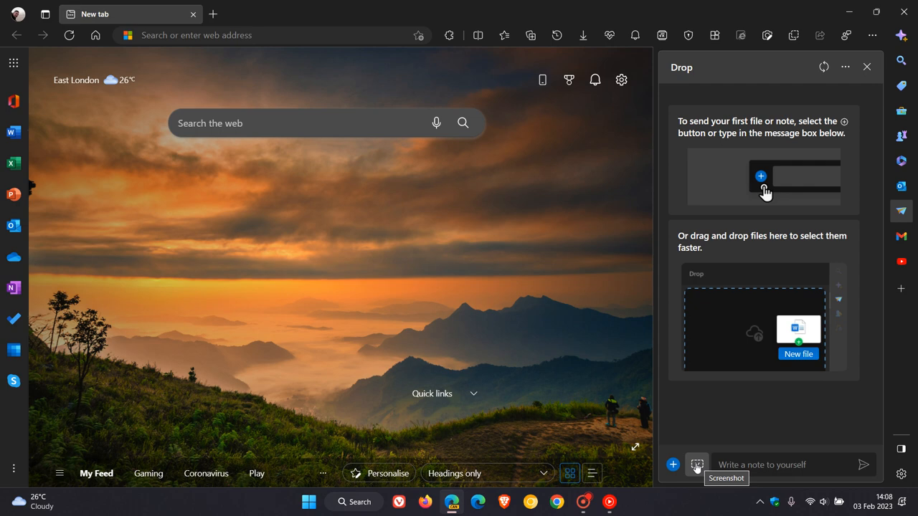
mouse_move(698, 464)
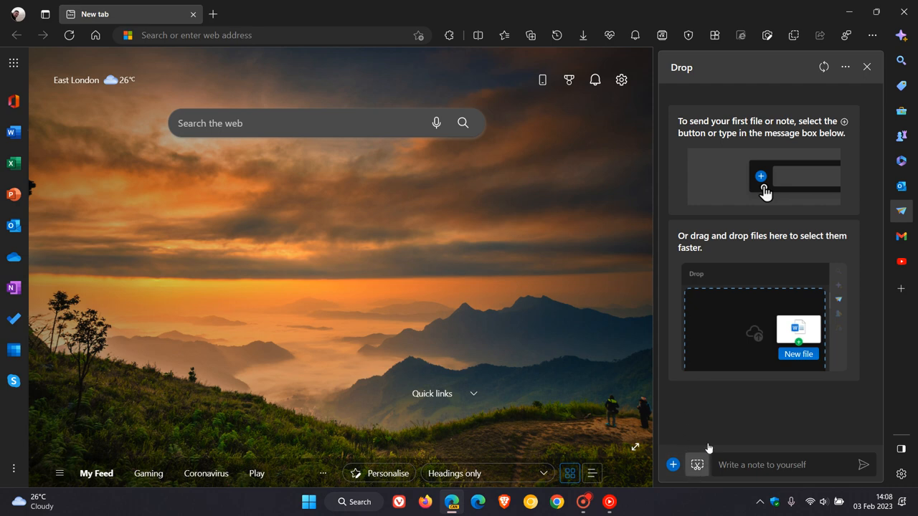
click(866, 68)
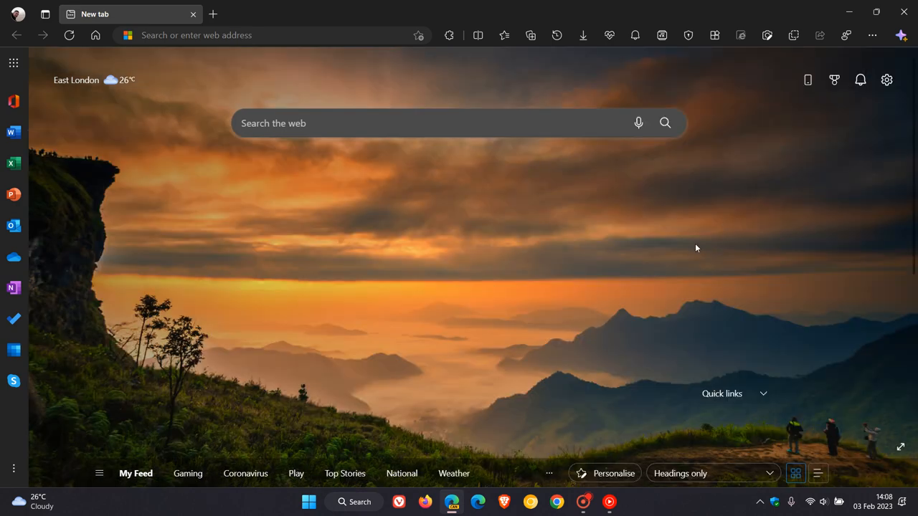
mouse_move(509, 244)
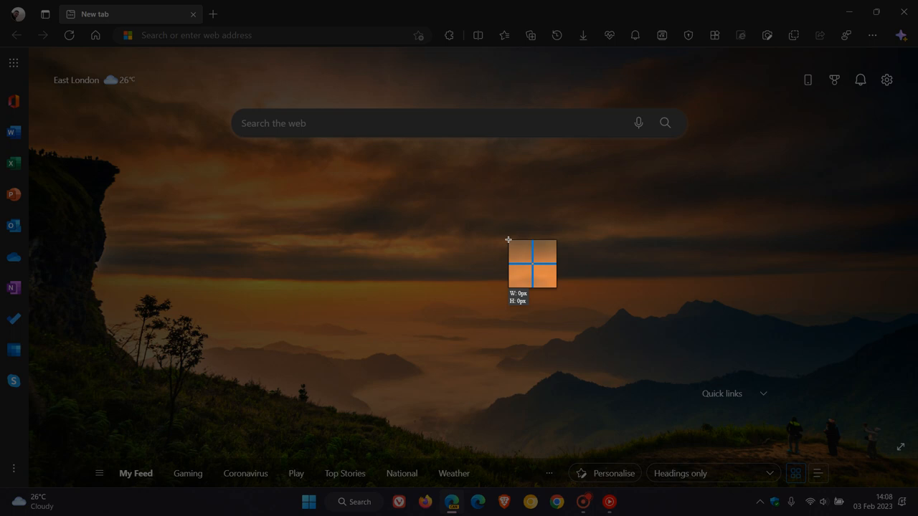
- Drag out a first capture rectangle on the dimmed new tab page
drag(508, 238, 201, 194)
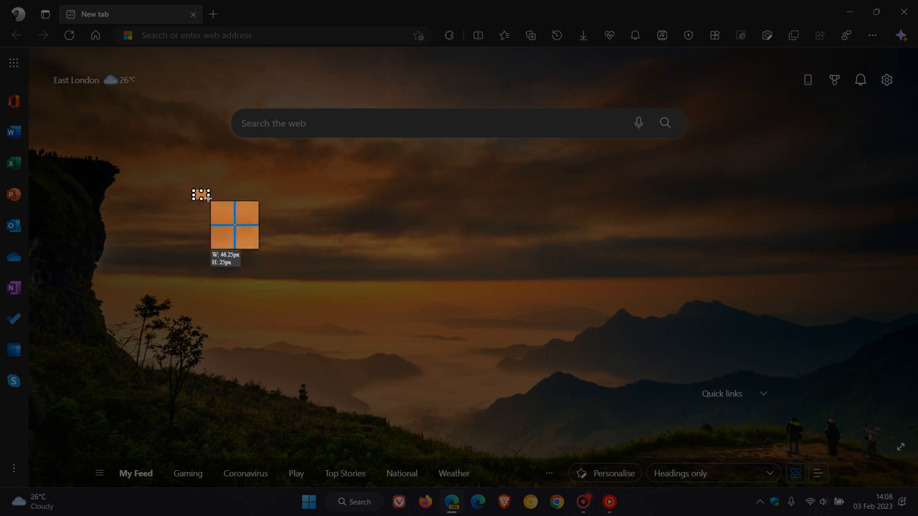
drag(200, 195, 667, 379)
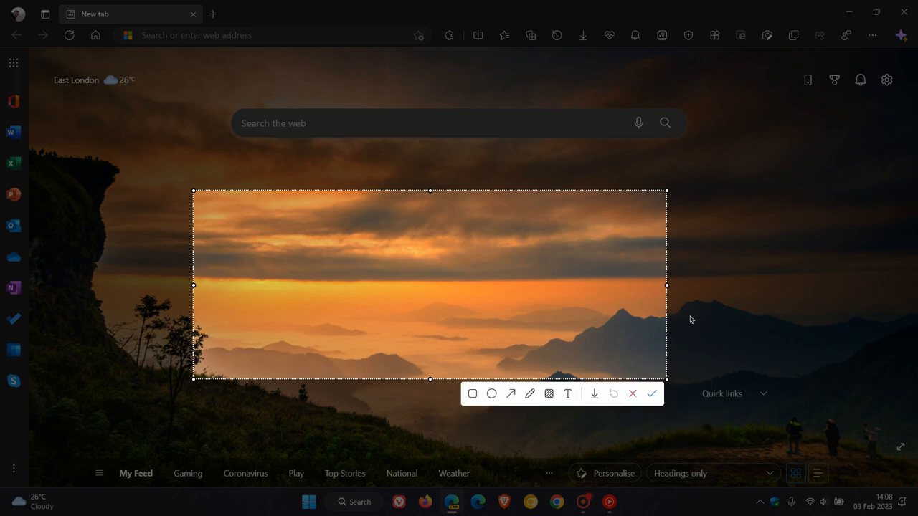
mouse_move(706, 305)
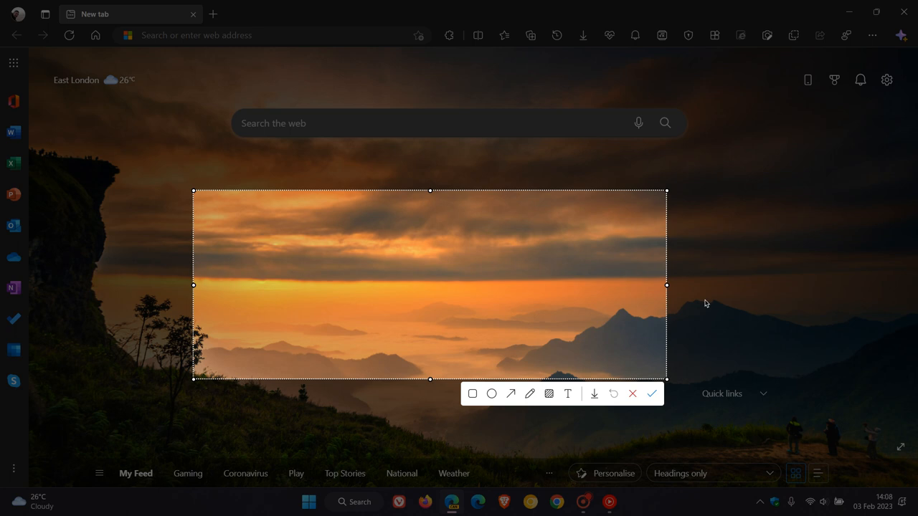
mouse_move(465, 399)
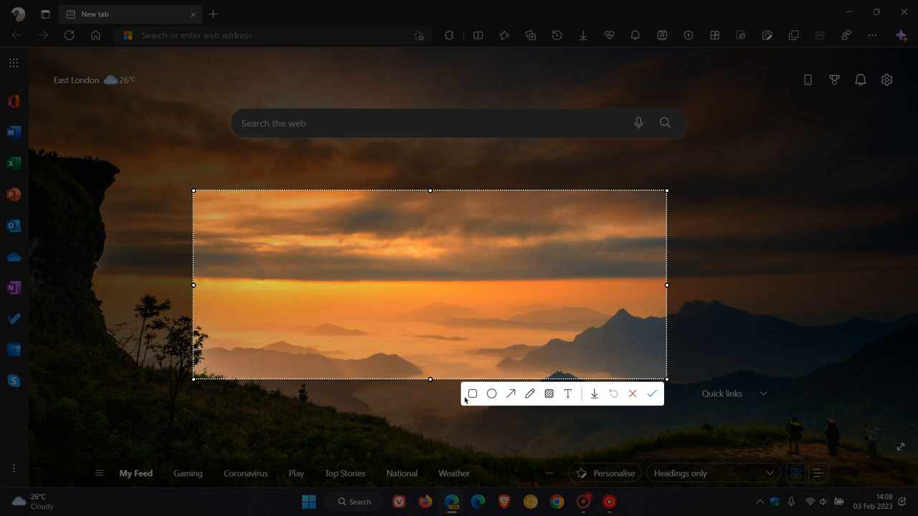
mouse_move(511, 393)
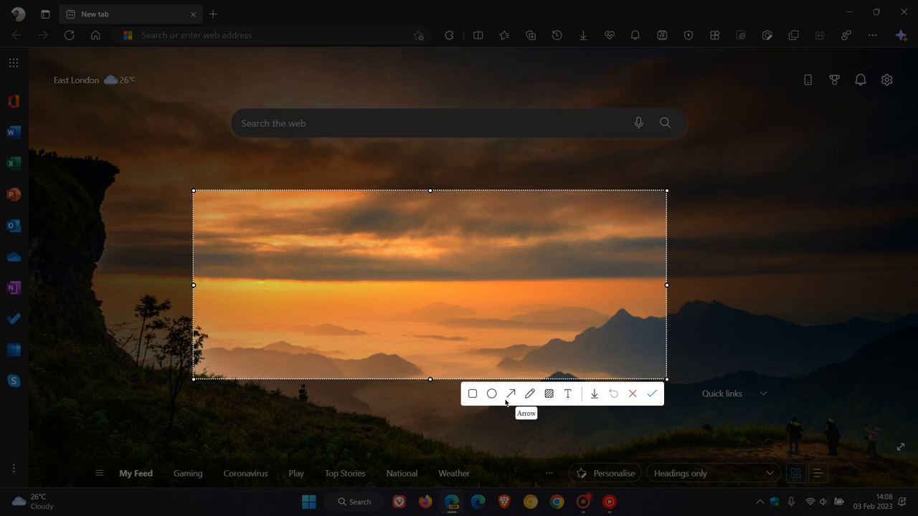
mouse_move(548, 393)
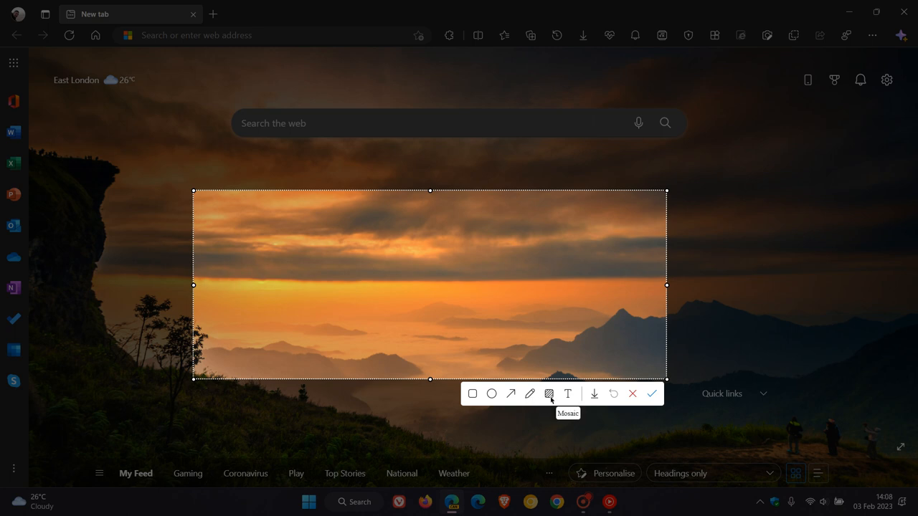
mouse_move(594, 393)
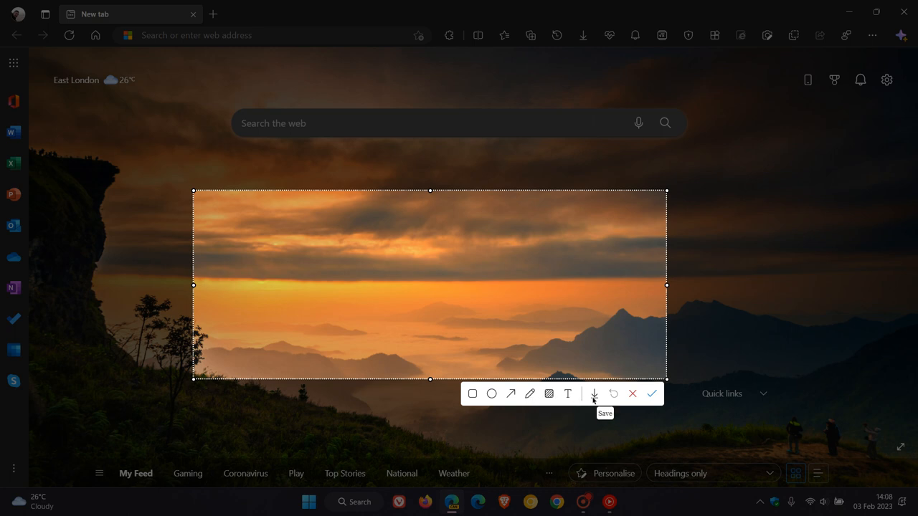
mouse_move(652, 393)
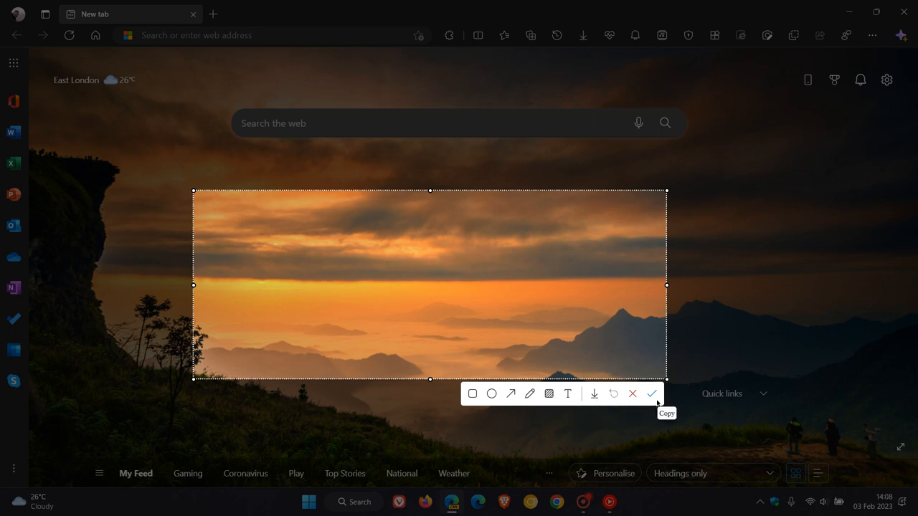
mouse_move(721, 301)
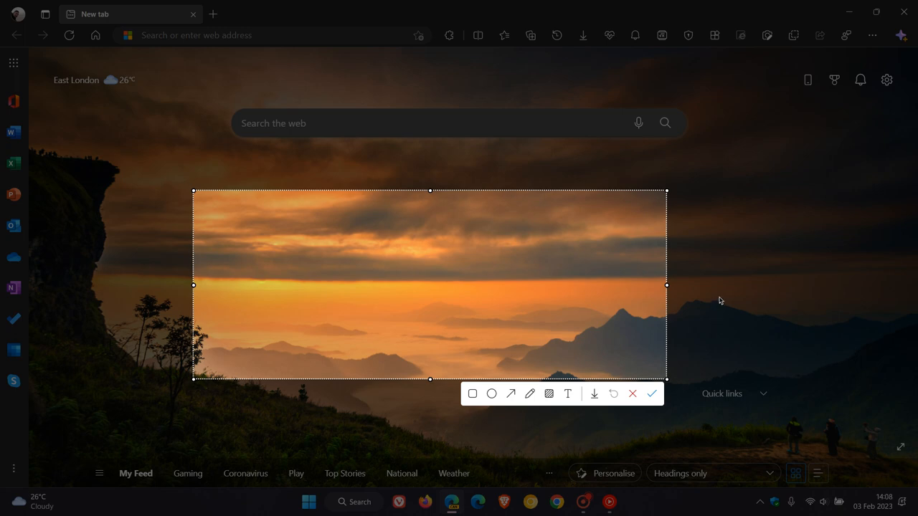
click(633, 393)
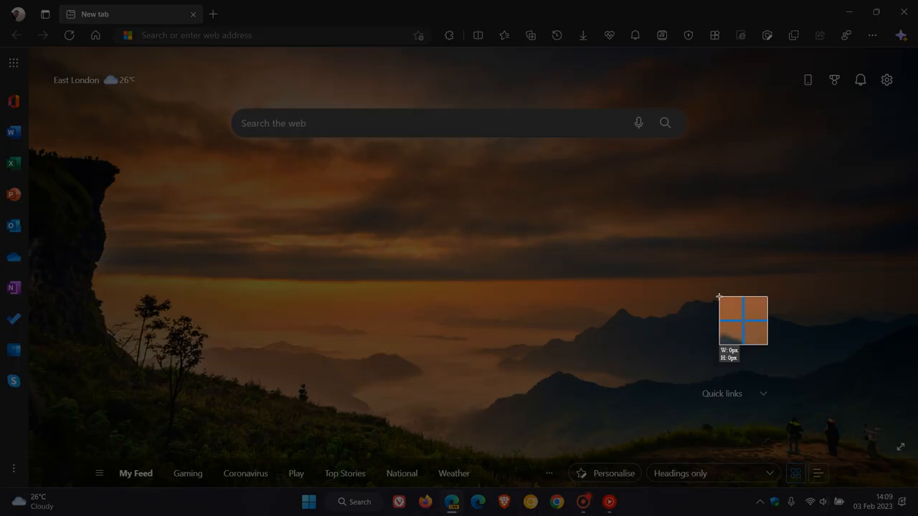
- Mark and enlarge a capture region over the misty valley at page centre, then confirm the capture
drag(743, 322, 367, 280)
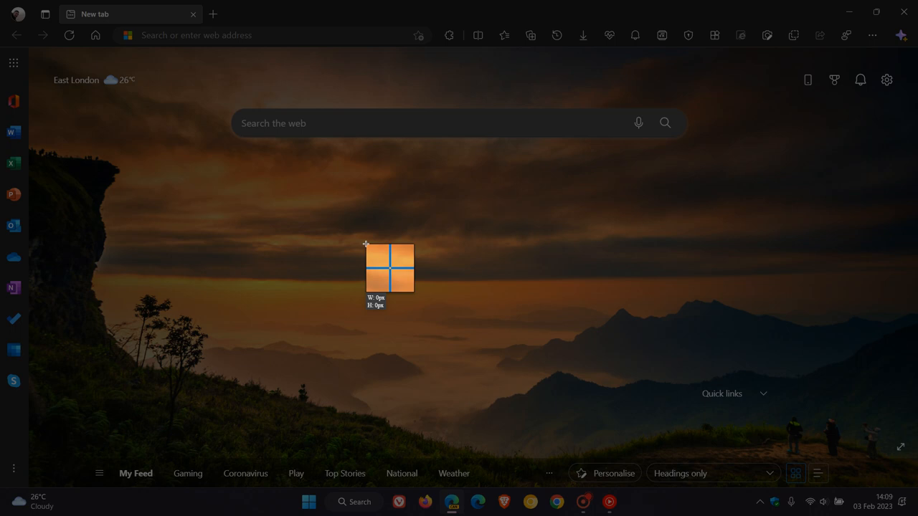
drag(365, 244, 524, 317)
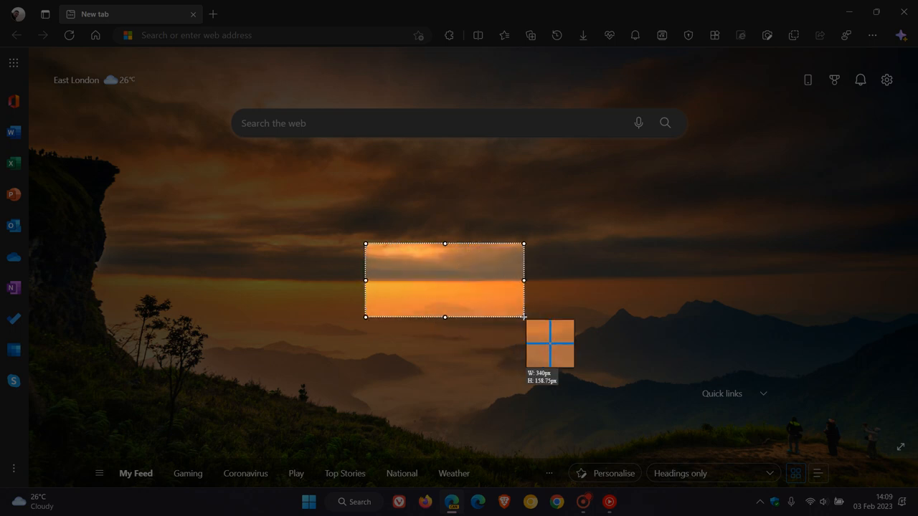
drag(523, 317, 624, 396)
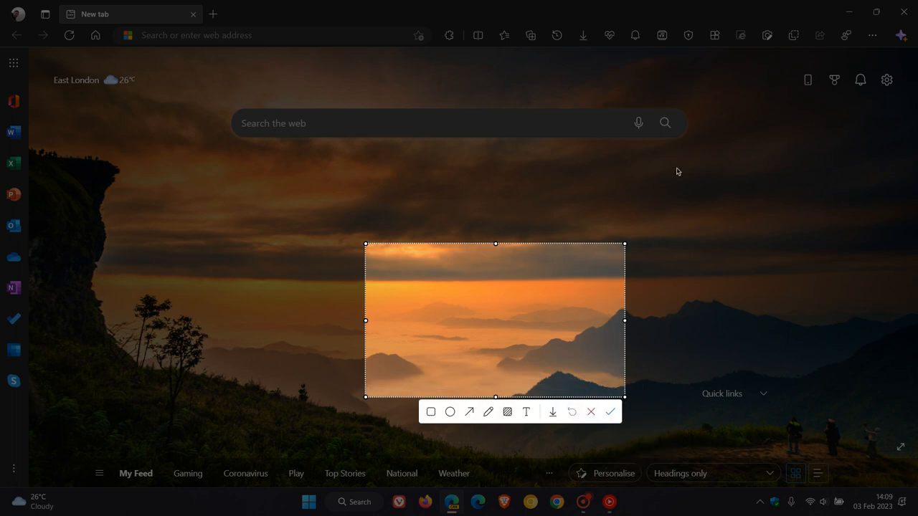
click(591, 412)
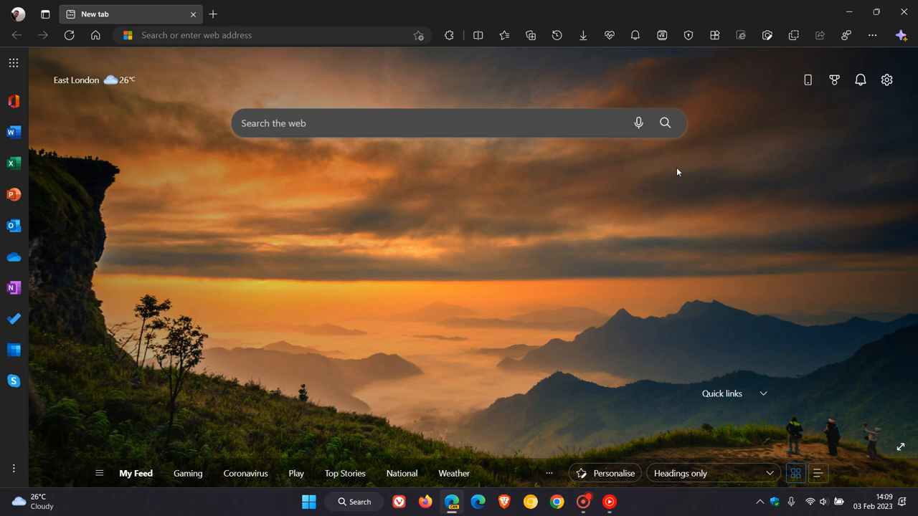
mouse_move(768, 34)
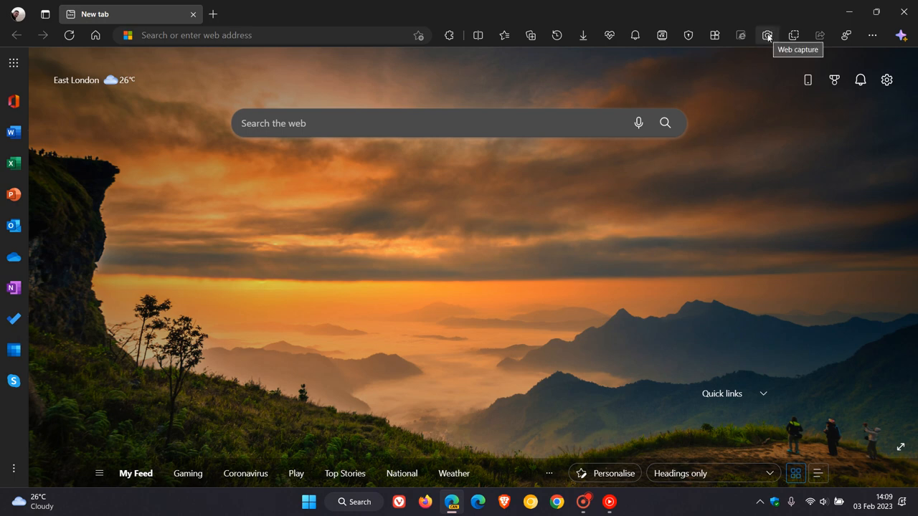
mouse_move(794, 34)
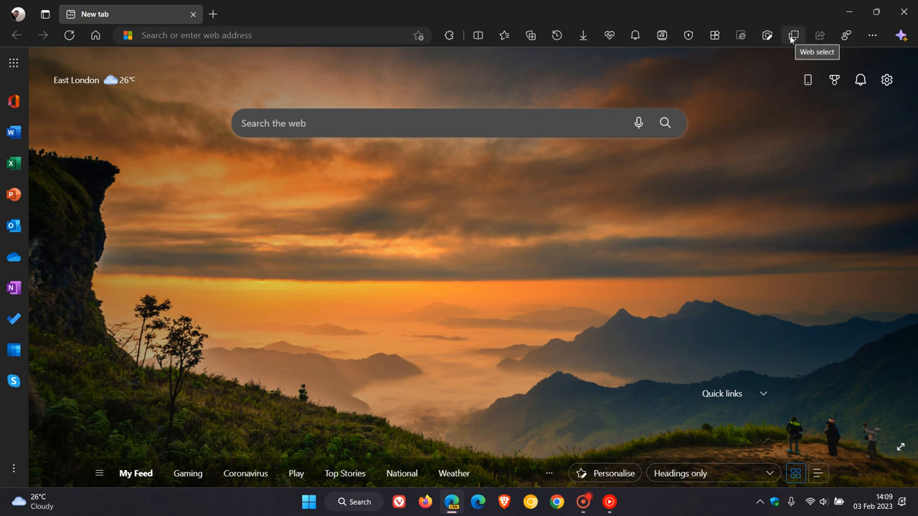
mouse_move(797, 41)
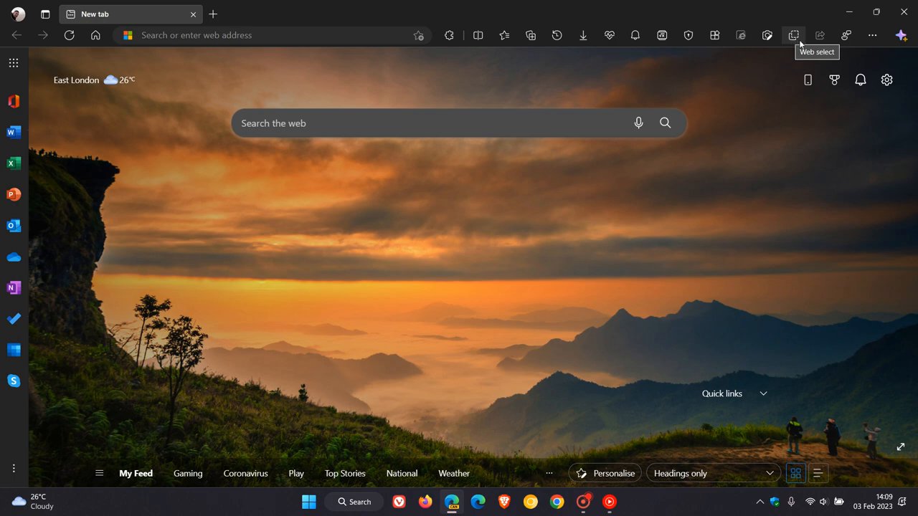
mouse_move(667, 264)
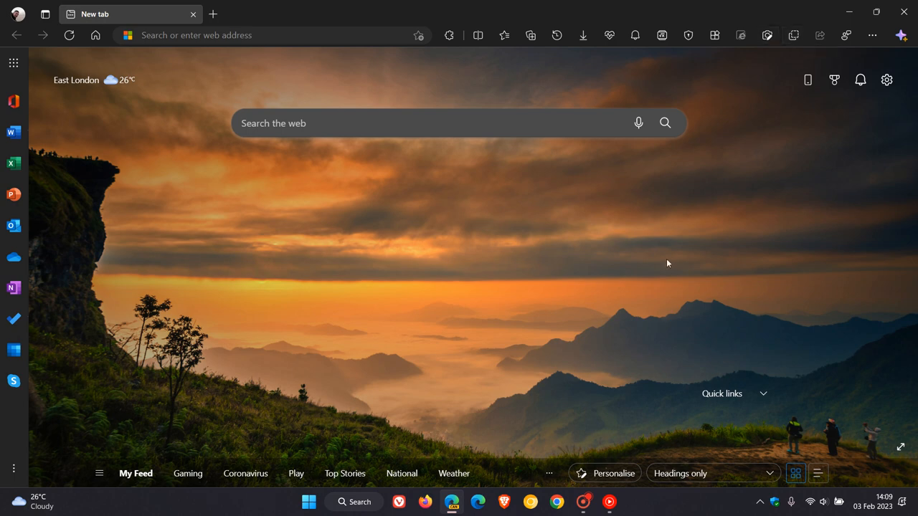
mouse_move(600, 260)
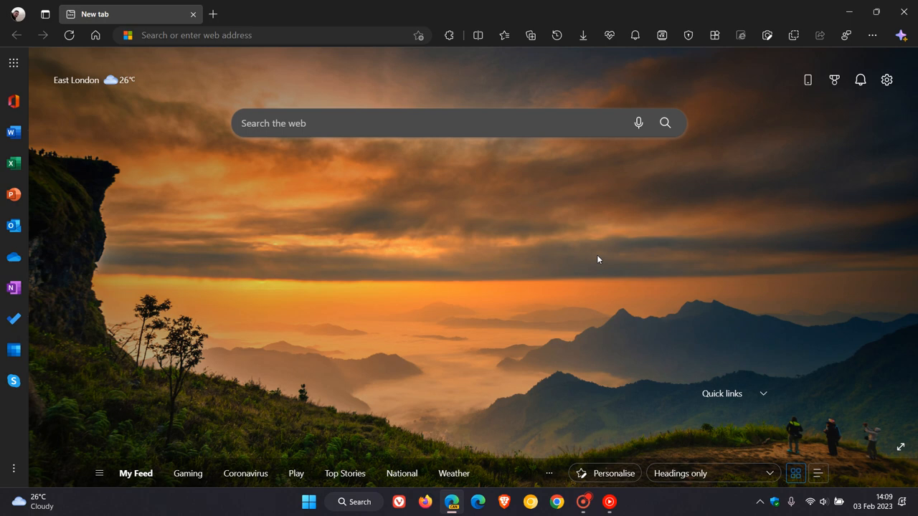
mouse_move(890, 100)
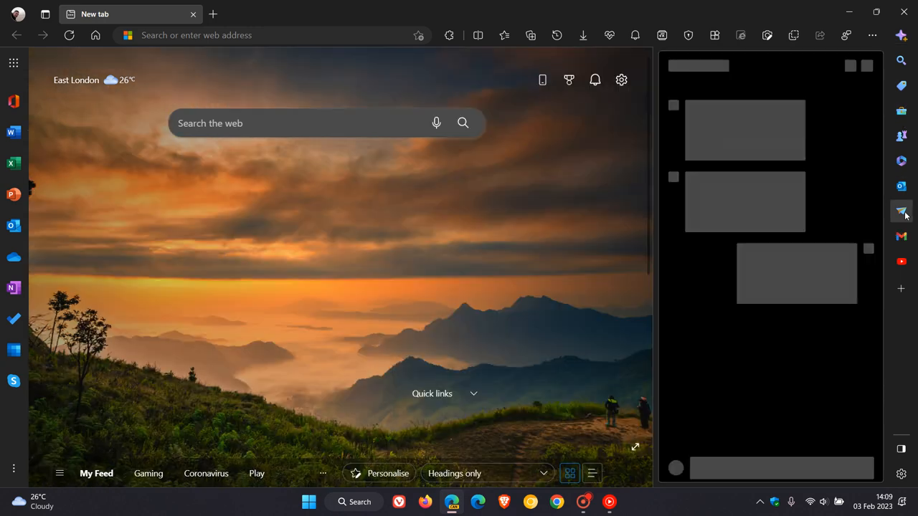
- Reopen the Drop pane and launch its Screenshot tool over the full new tab page
click(901, 210)
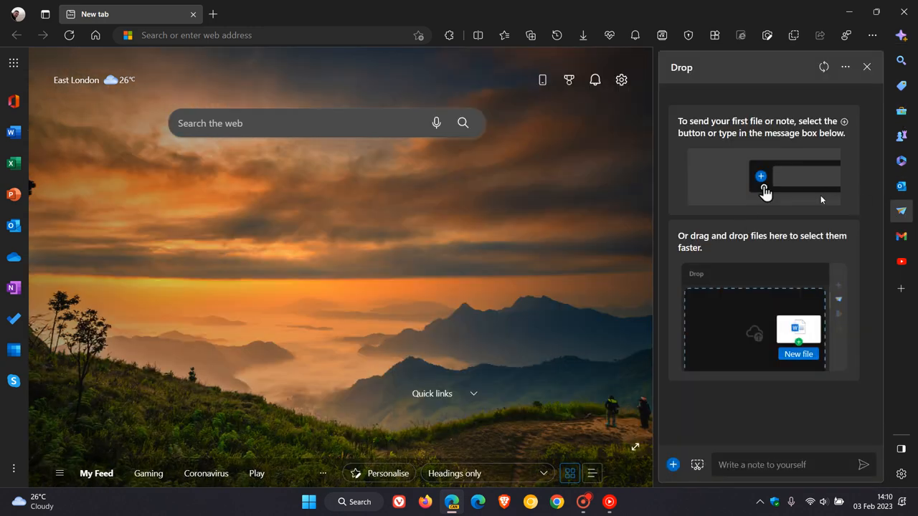
mouse_move(825, 221)
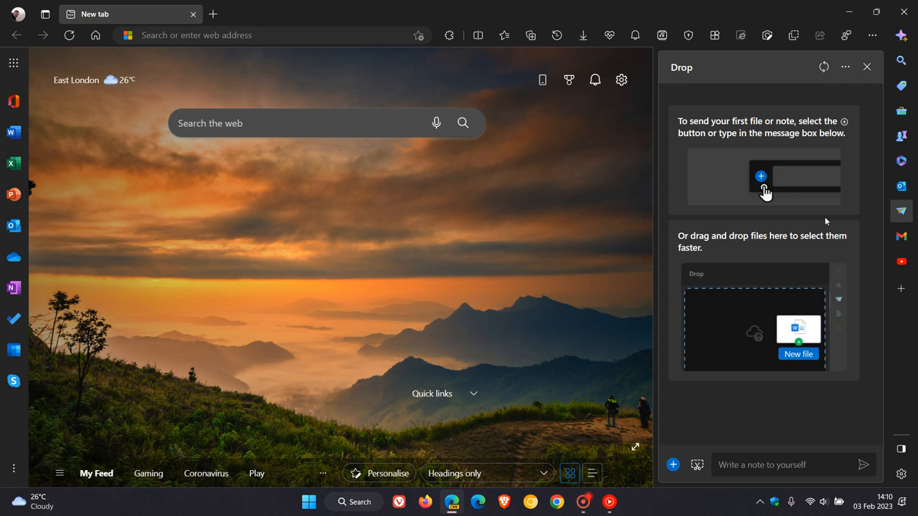
mouse_move(822, 166)
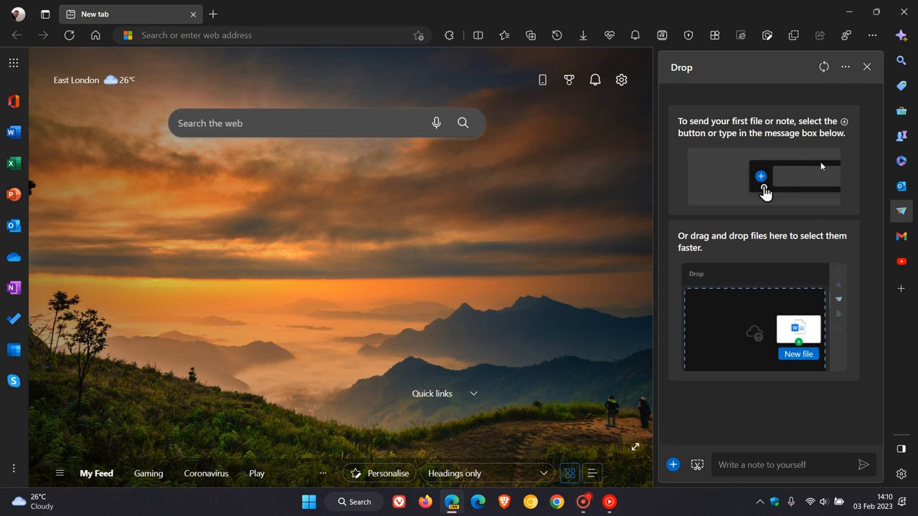
mouse_move(777, 310)
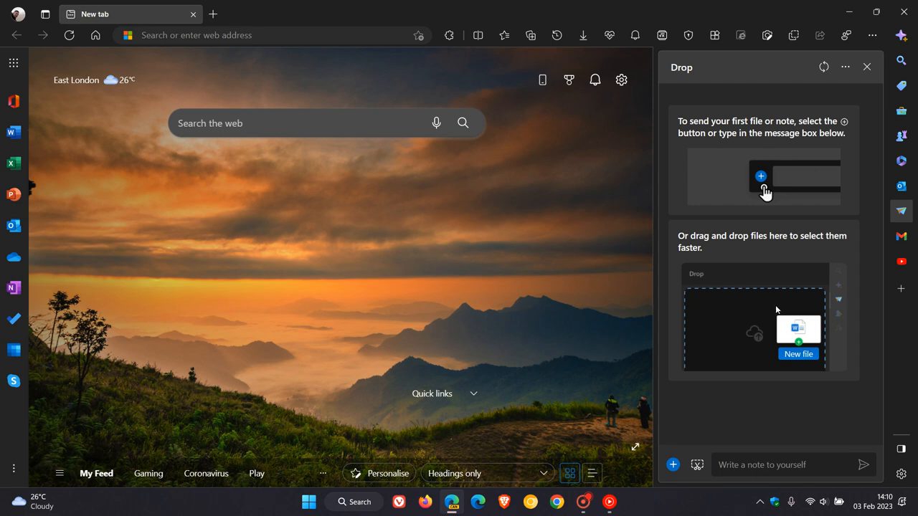
mouse_move(697, 465)
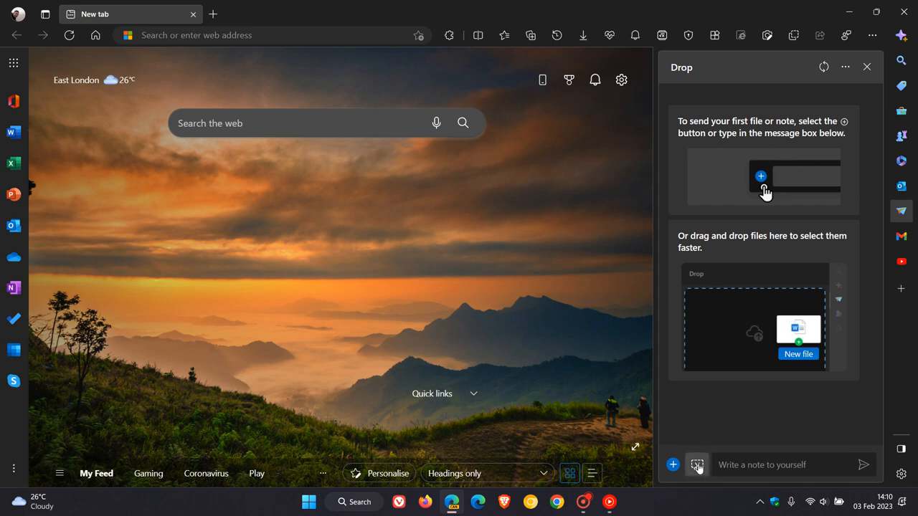
mouse_move(697, 465)
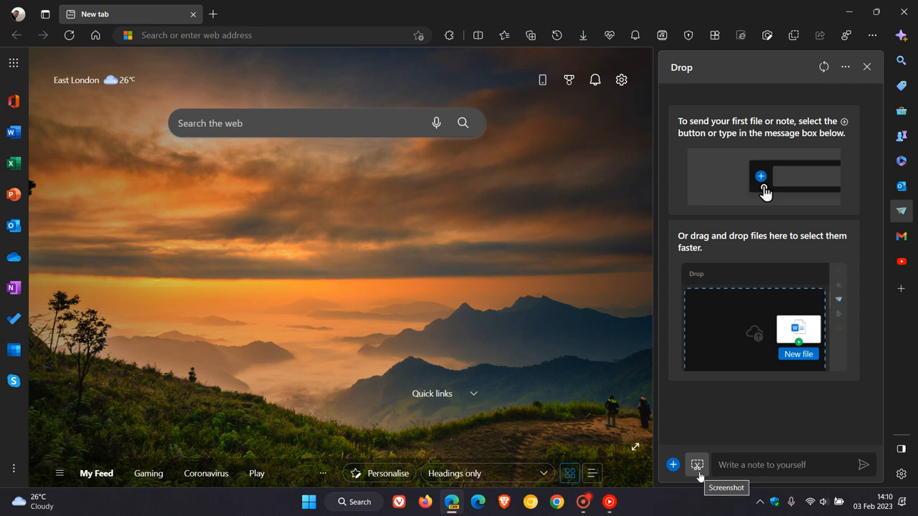
click(866, 67)
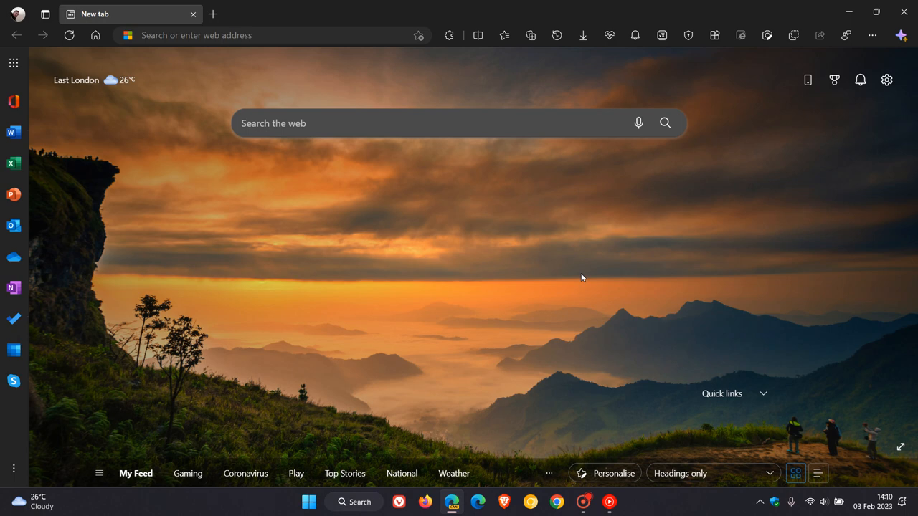
mouse_move(585, 266)
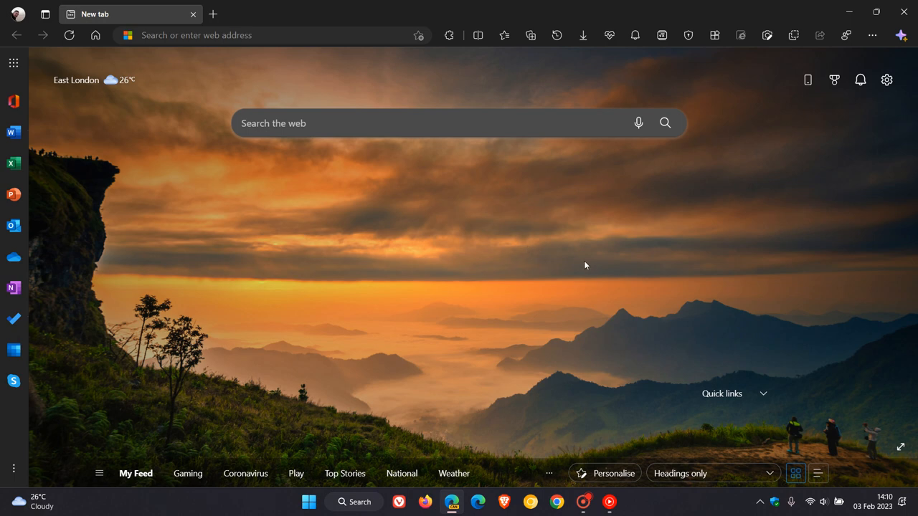
mouse_move(576, 263)
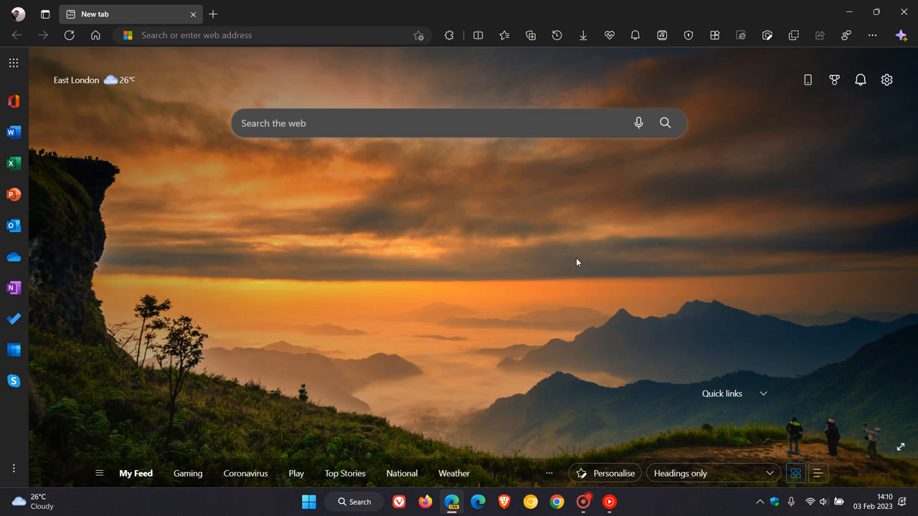